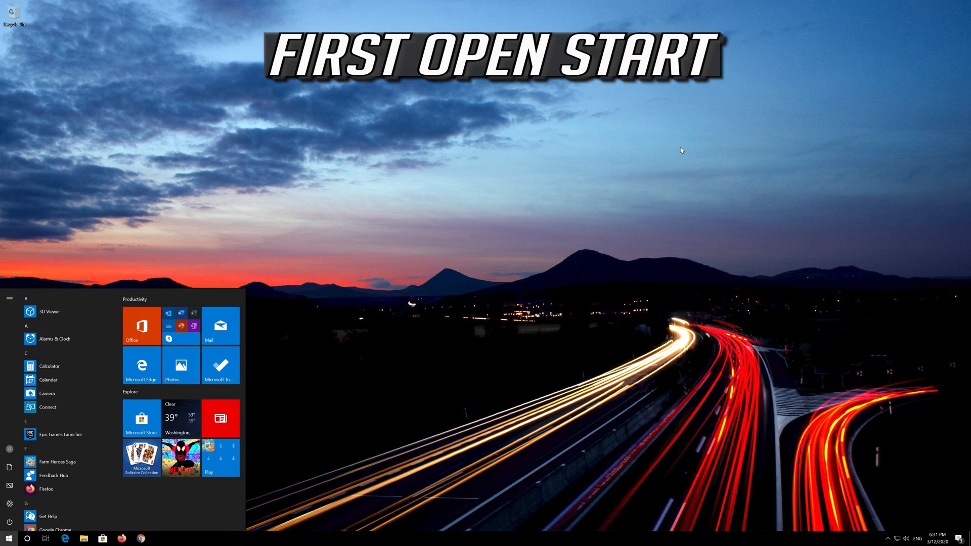
Step: Launch Windows Settings from the Start menu's gear icon
{"action": "left_click", "coordinate": [9, 299]}
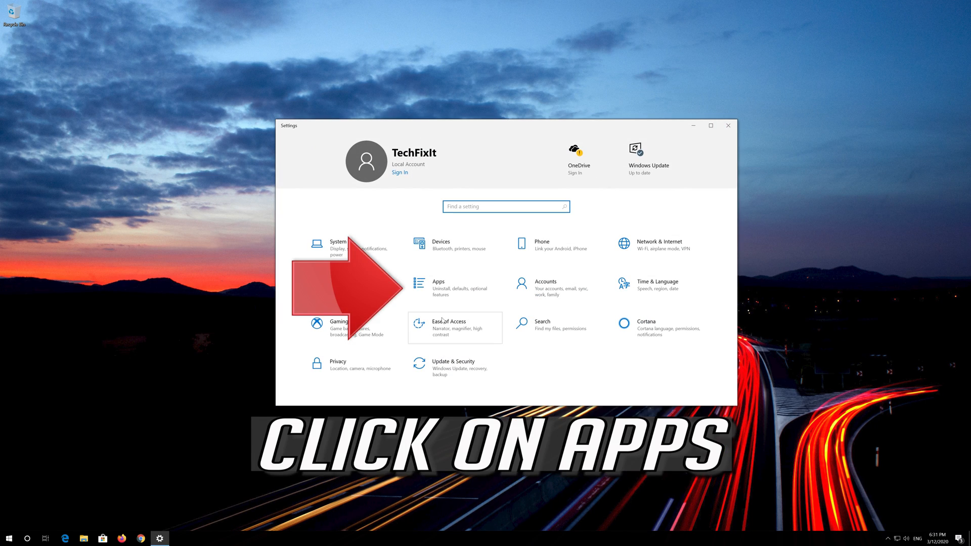
{"action": "mouse_move", "coordinate": [450, 288]}
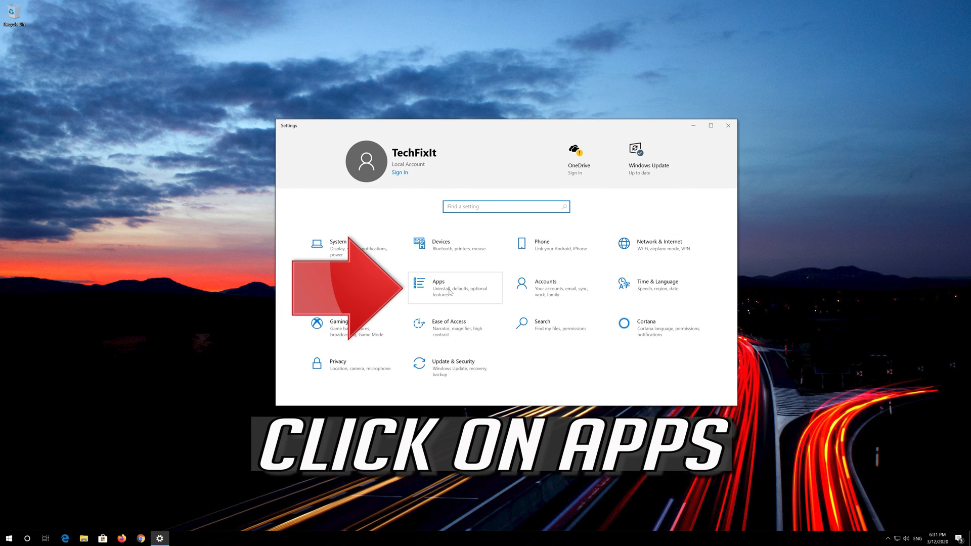
Step: Go to Apps & features and locate the Microsoft Store entry in the installed apps list
{"action": "left_click", "coordinate": [438, 287]}
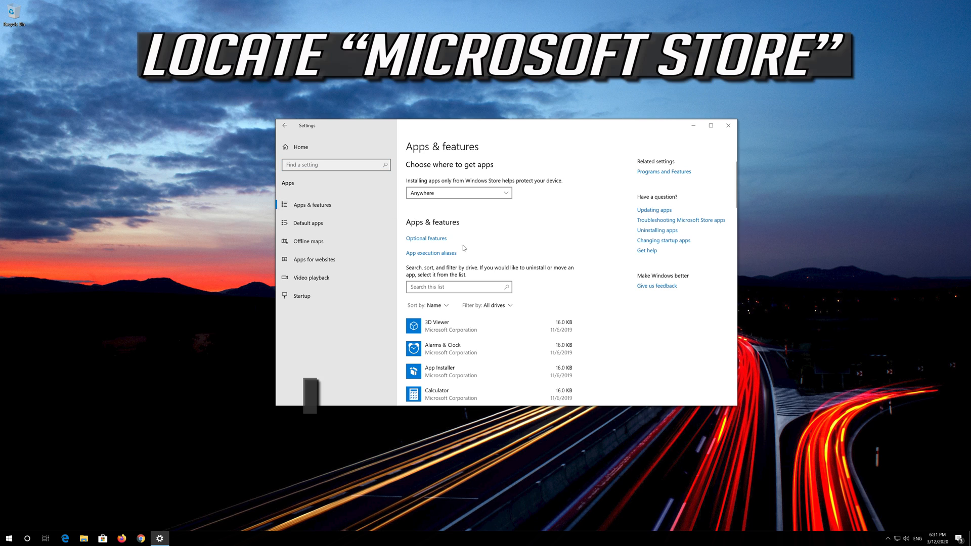
{"action": "scroll", "scroll_direction": "down", "scroll_amount": 3}
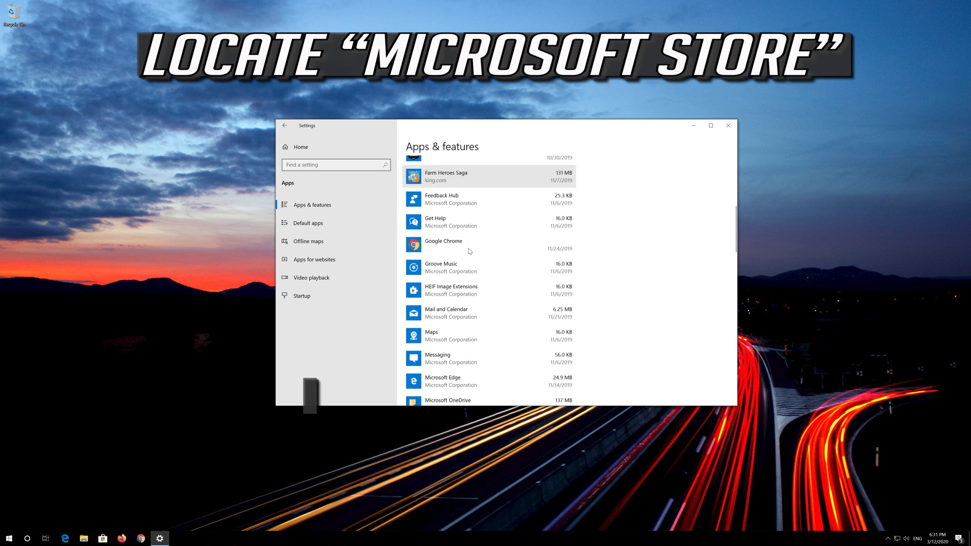
{"action": "scroll", "scroll_direction": "down", "scroll_amount": 3}
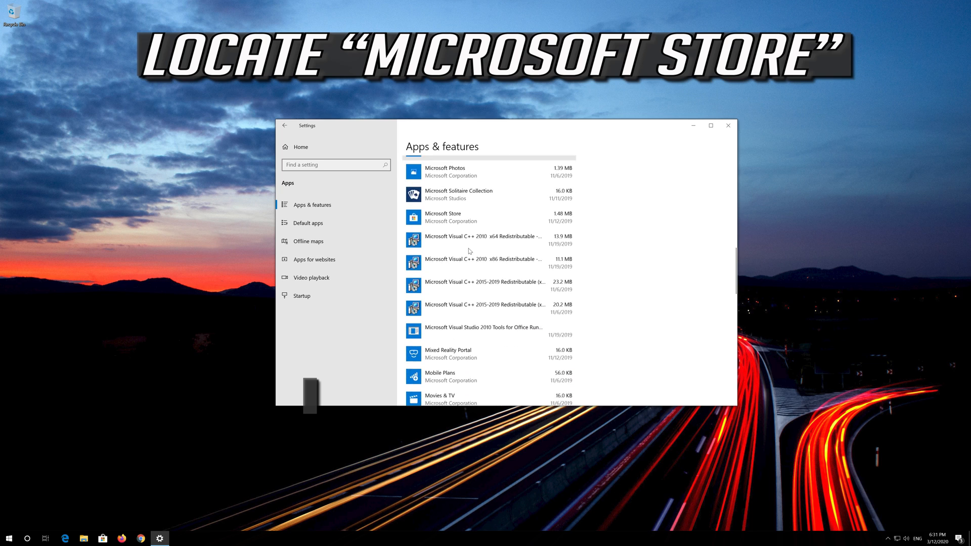
{"action": "scroll", "scroll_direction": "up", "scroll_amount": 3}
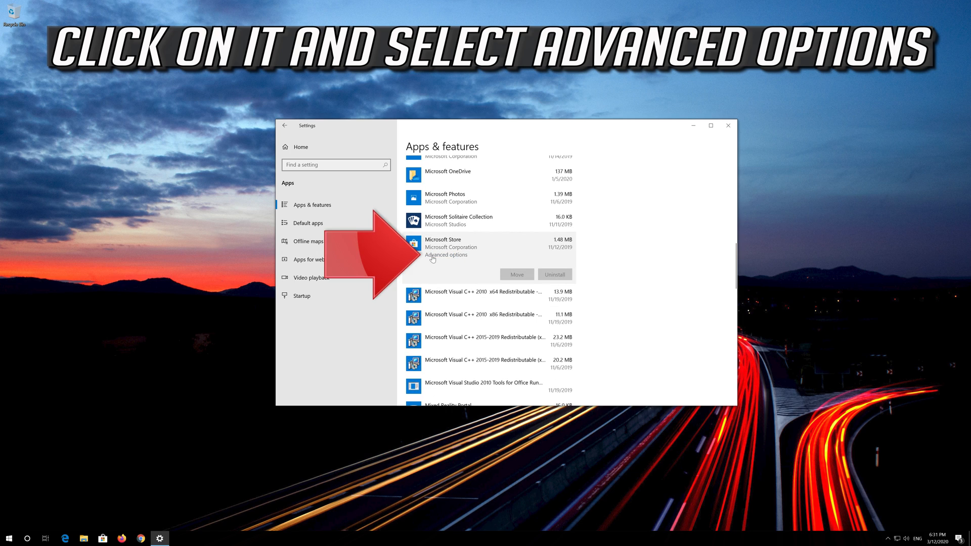
{"action": "mouse_move", "coordinate": [456, 255]}
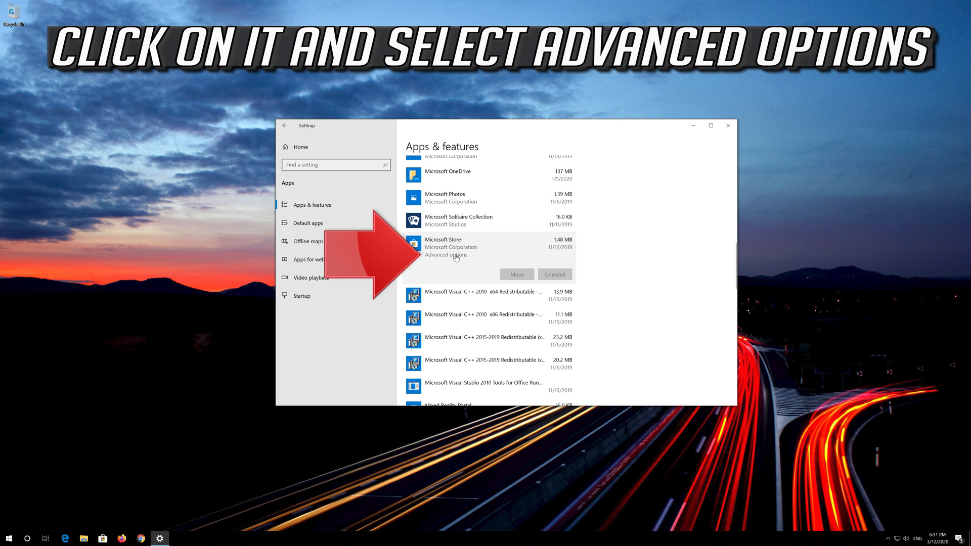
Step: Reset Microsoft Store from its Advanced options page, confirming the data deletion
{"action": "left_click", "coordinate": [445, 254]}
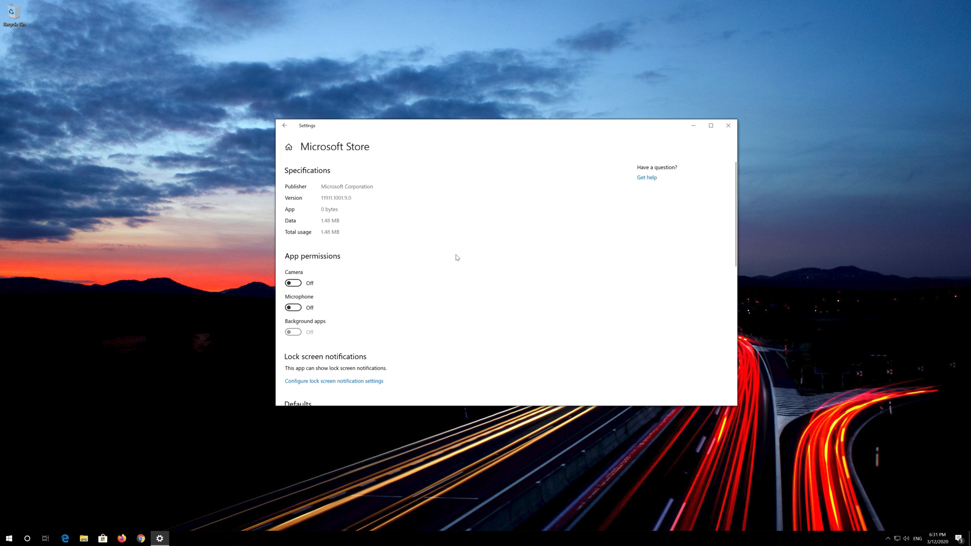
{"action": "scroll", "scroll_direction": "down", "scroll_amount": 3}
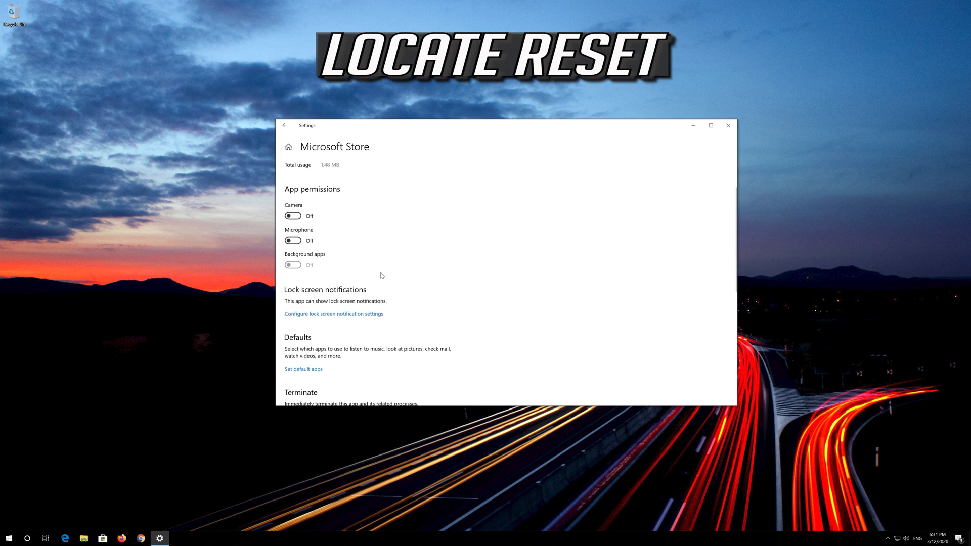
{"action": "scroll", "scroll_direction": "down", "scroll_amount": 3}
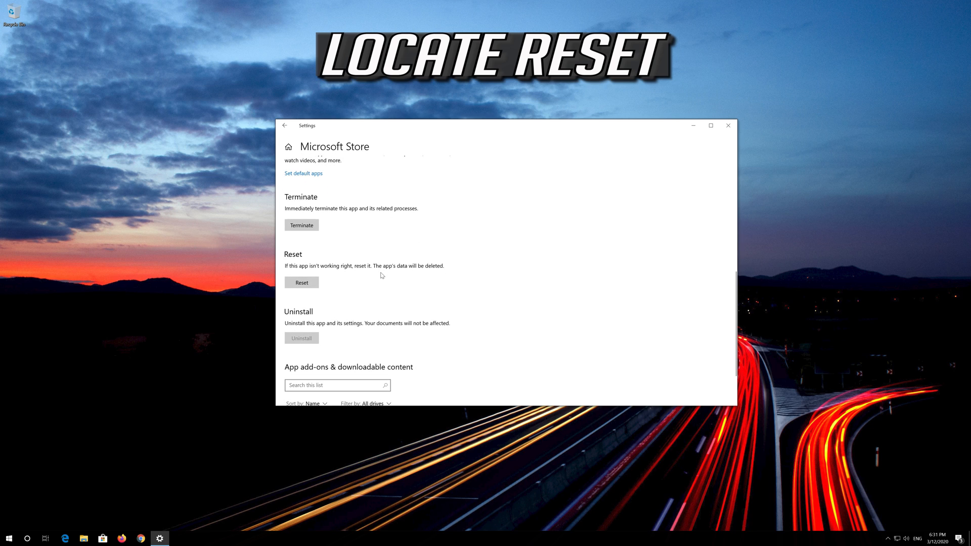
{"action": "mouse_move", "coordinate": [299, 264]}
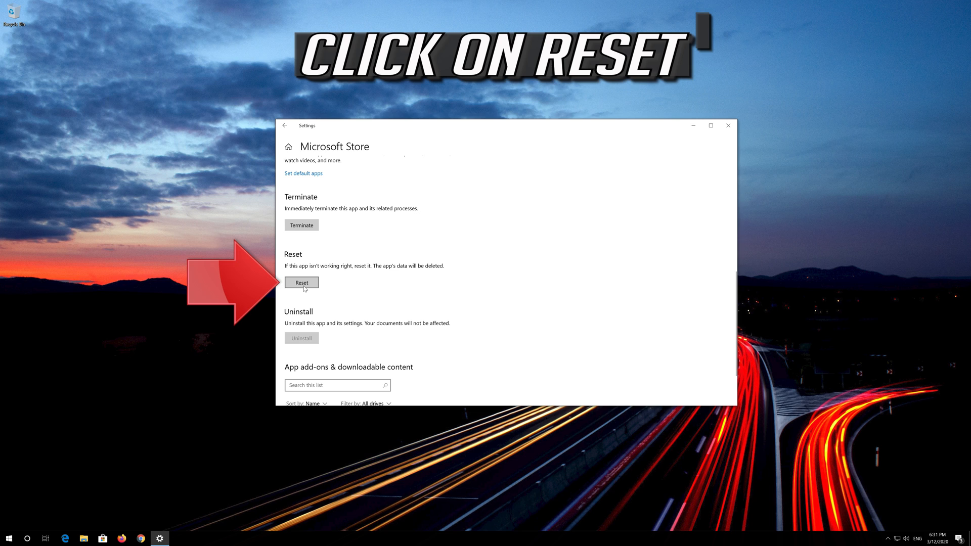
{"action": "left_click", "coordinate": [301, 282]}
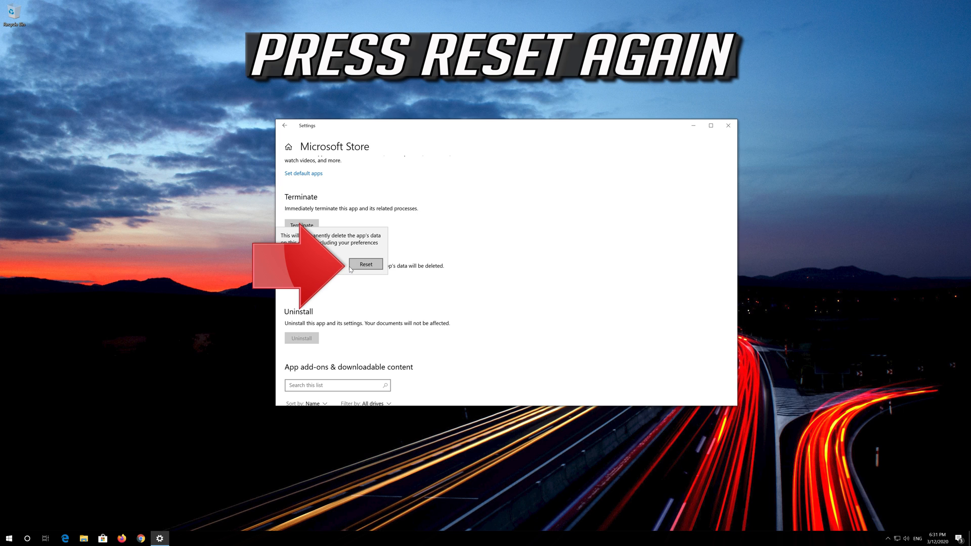
{"action": "left_click", "coordinate": [366, 264]}
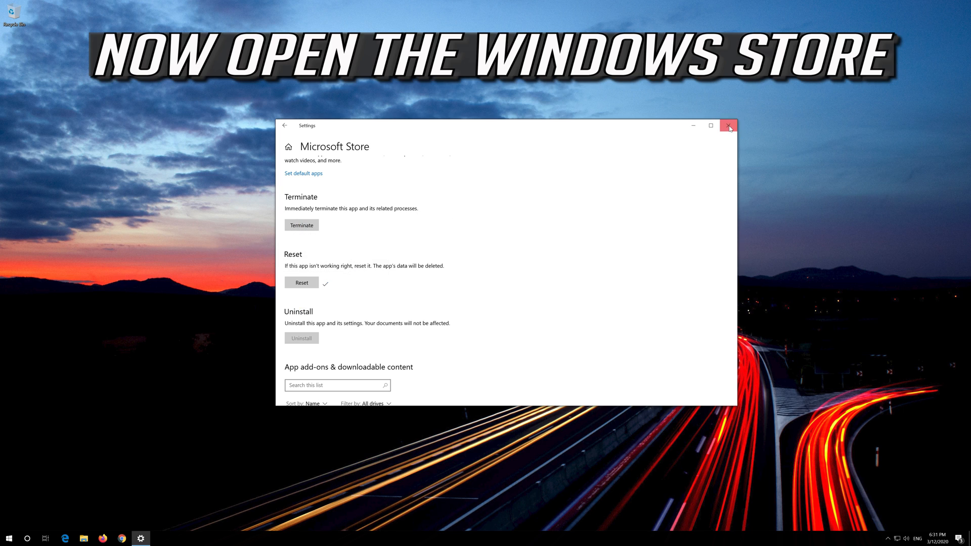
Step: Close Settings and try launching Microsoft Store via the wsreset search result
{"action": "left_click", "coordinate": [728, 126]}
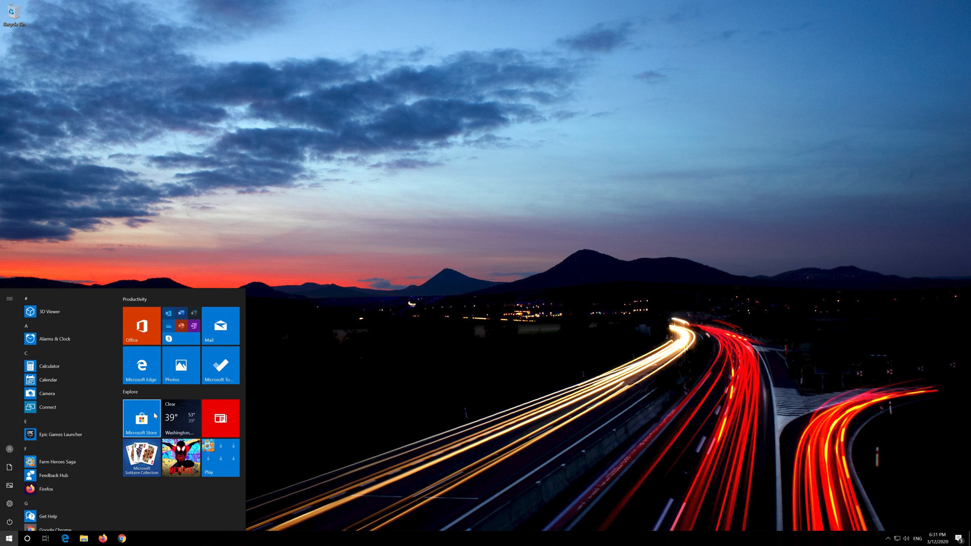
{"action": "left_click", "coordinate": [142, 417]}
{"action": "type", "text": "wsreset"}
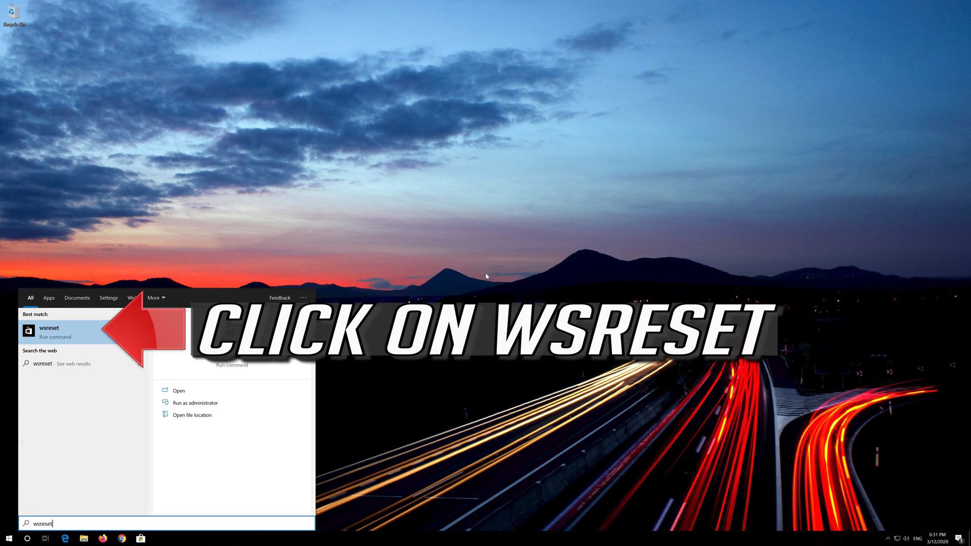
{"action": "mouse_move", "coordinate": [97, 326]}
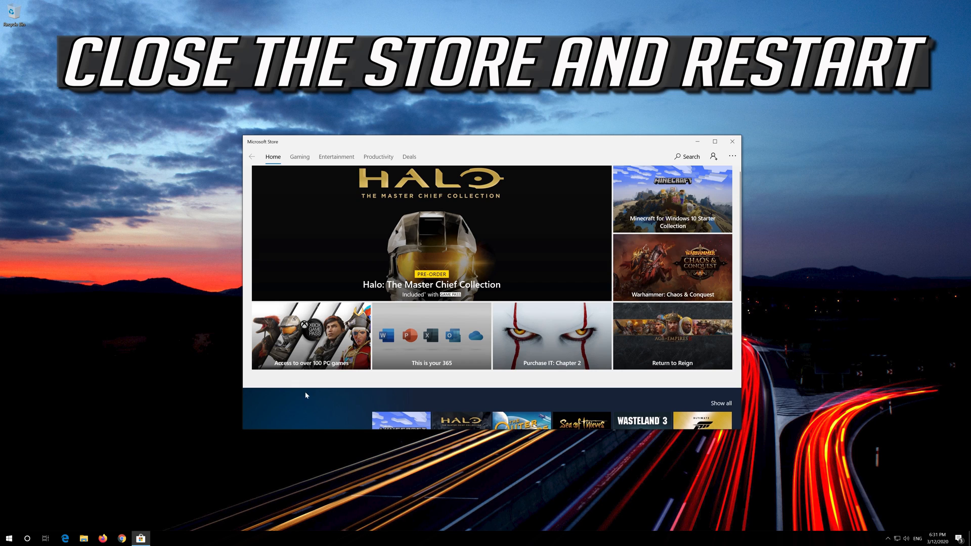
{"action": "mouse_move", "coordinate": [732, 141]}
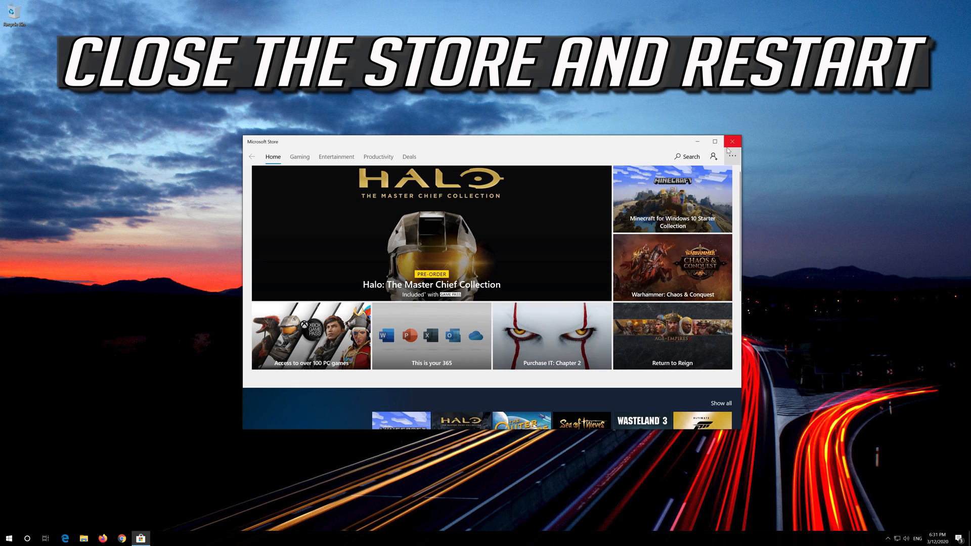
Step: Close the Store and launch Windows PowerShell as administrator from a Start search for 'power'
{"action": "left_click", "coordinate": [732, 142]}
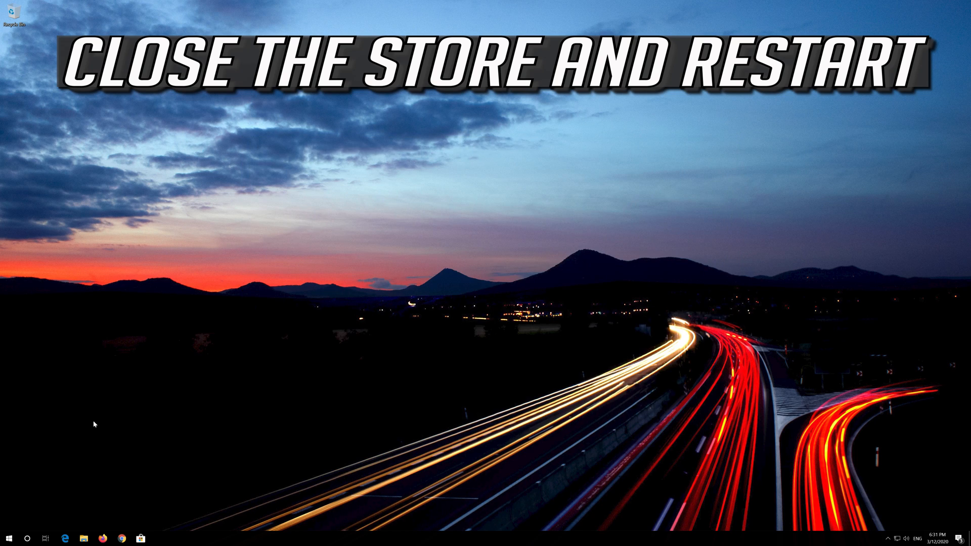
{"action": "left_click", "coordinate": [9, 538]}
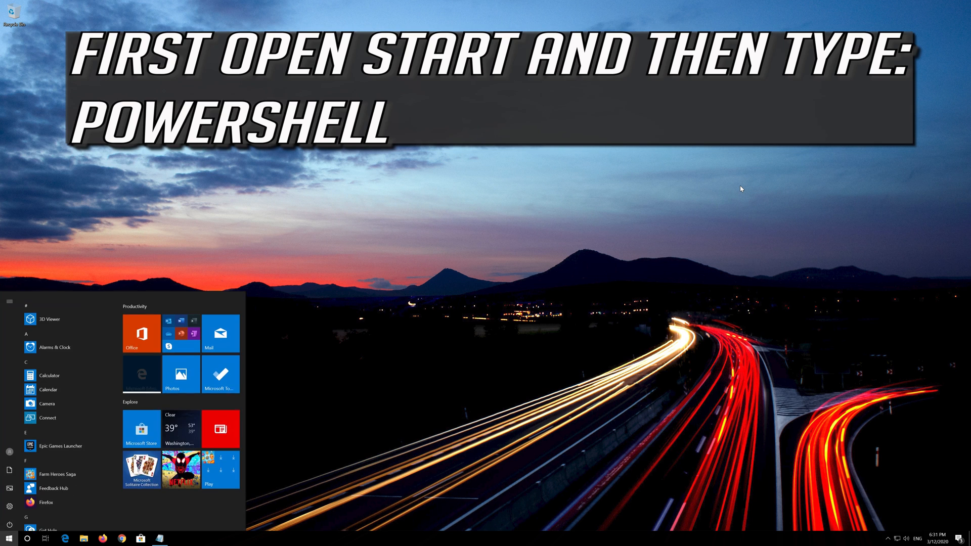
{"action": "type", "text": "powershell"}
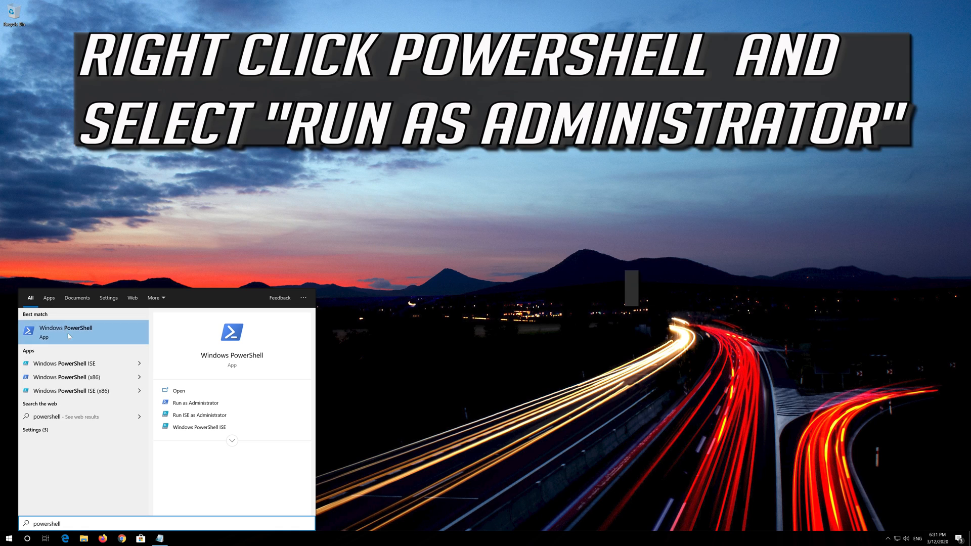
{"action": "right_click", "coordinate": [68, 332]}
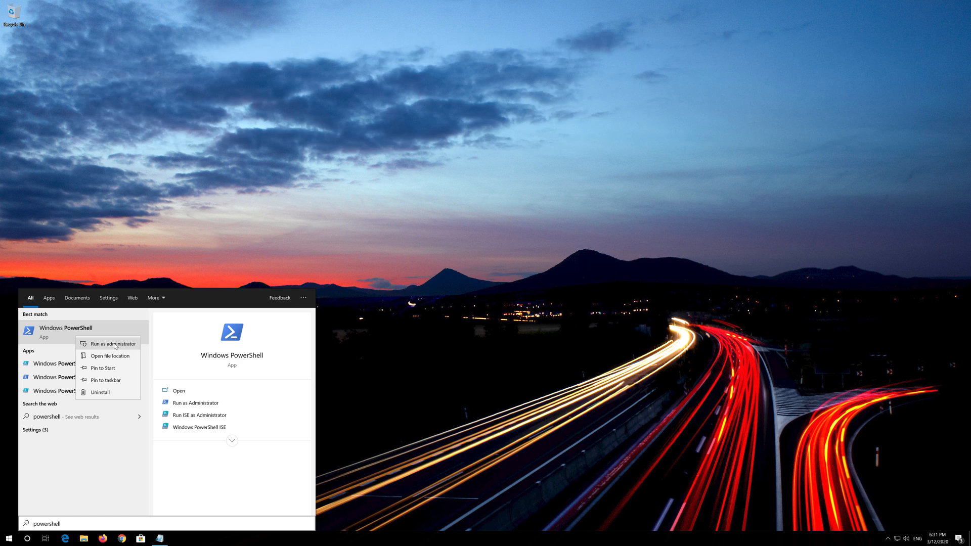
{"action": "left_click", "coordinate": [112, 343]}
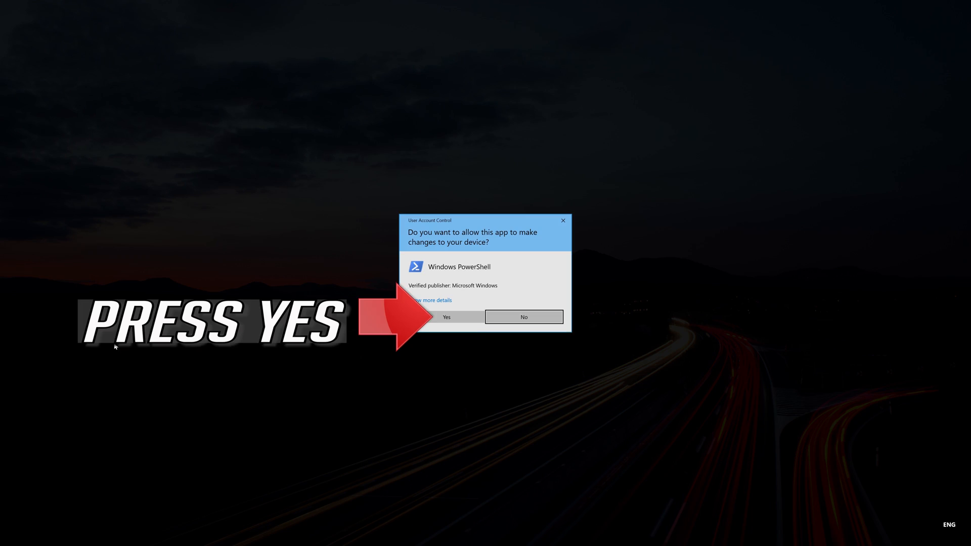
{"action": "mouse_move", "coordinate": [453, 317]}
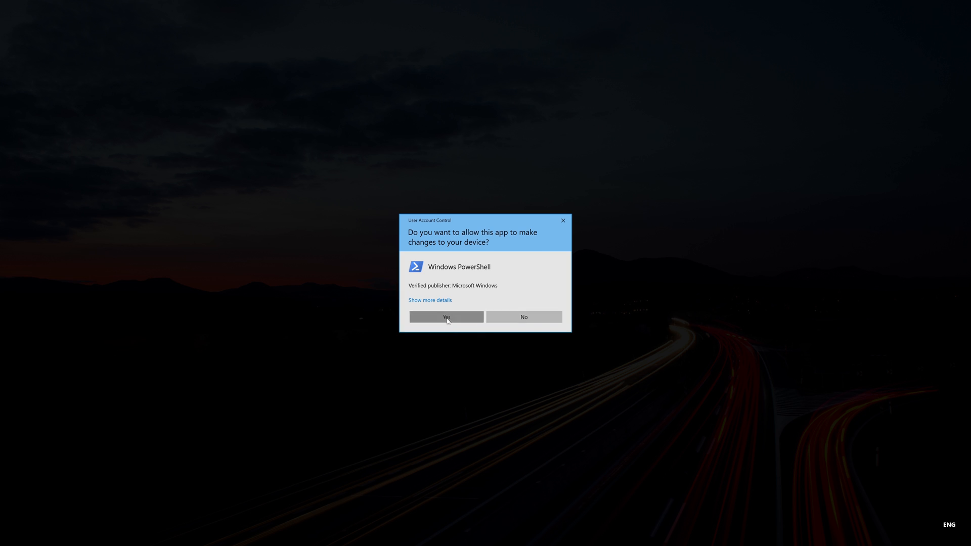
Step: Approve the User Account Control prompt with Yes for PowerShell
{"action": "left_click", "coordinate": [445, 316]}
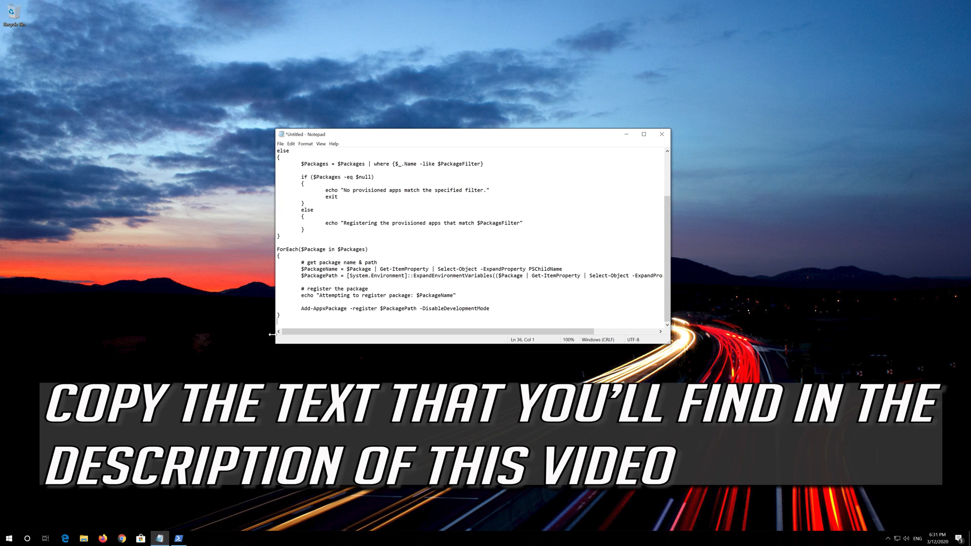
Step: Select the whole re-registration script in Notepad for copying
{"action": "scroll", "scroll_direction": "up", "scroll_amount": 3}
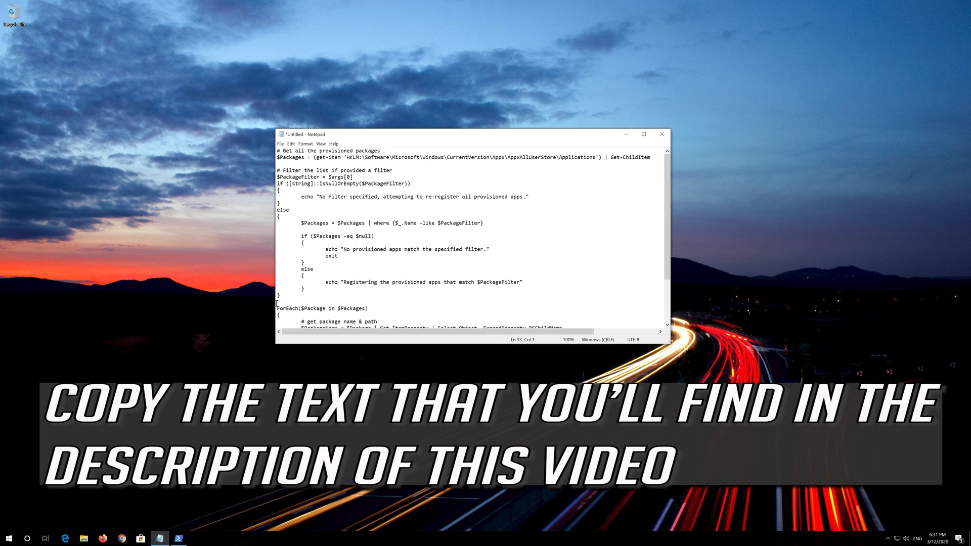
{"action": "key", "text": "ctrl+a"}
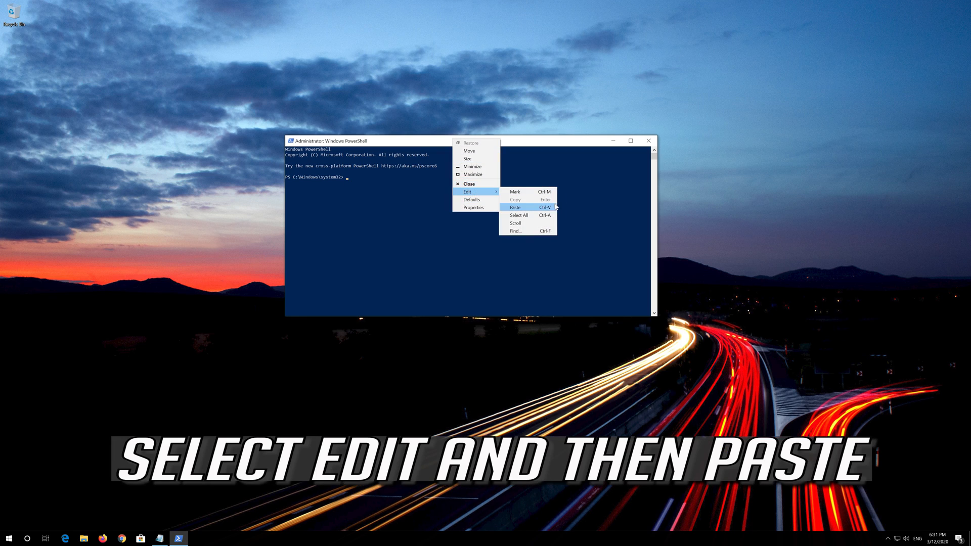
Step: Paste the provisioned-apps re-registration script into PowerShell and let it run
{"action": "left_click", "coordinate": [515, 206]}
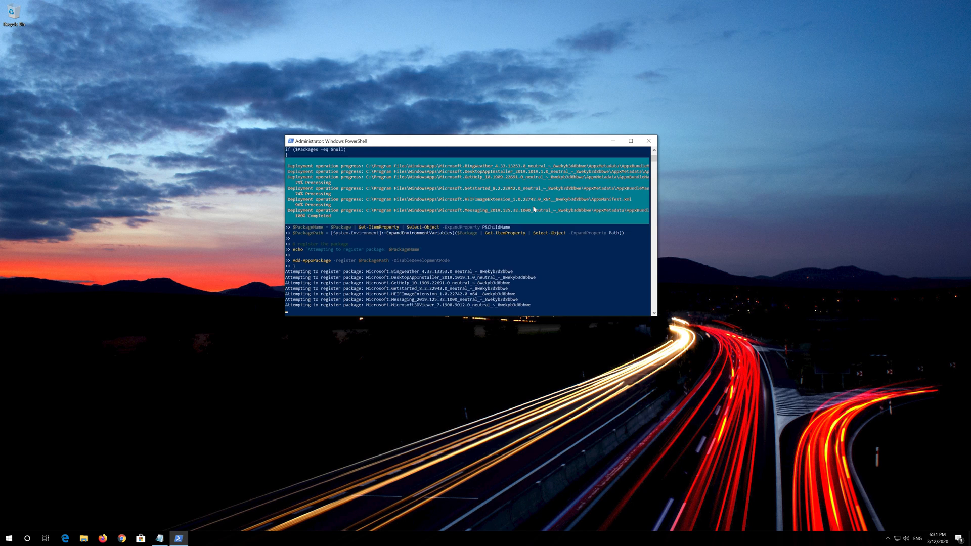
{"action": "scroll", "scroll_direction": "down", "scroll_amount": 3}
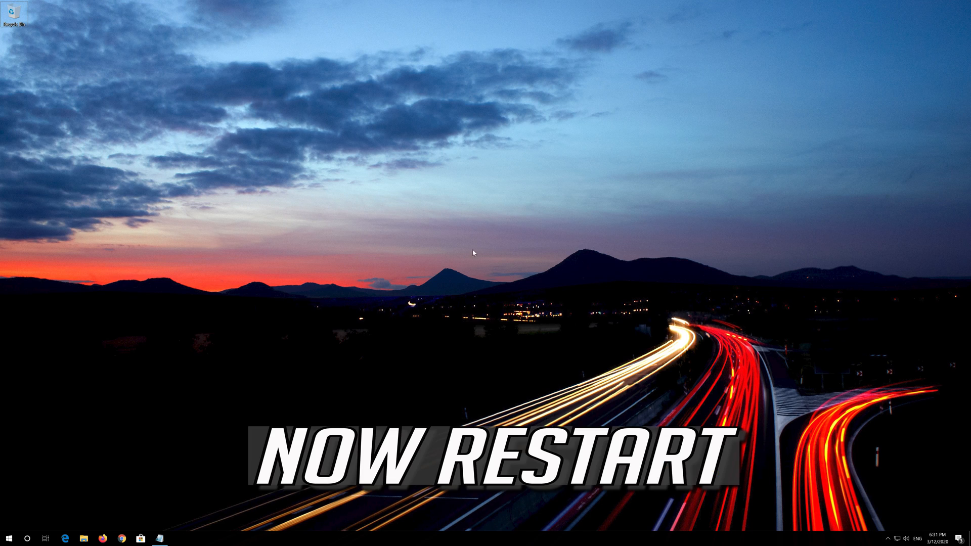
Step: Bring up the Start menu's Power options to restart the computer
{"action": "left_click", "coordinate": [9, 536]}
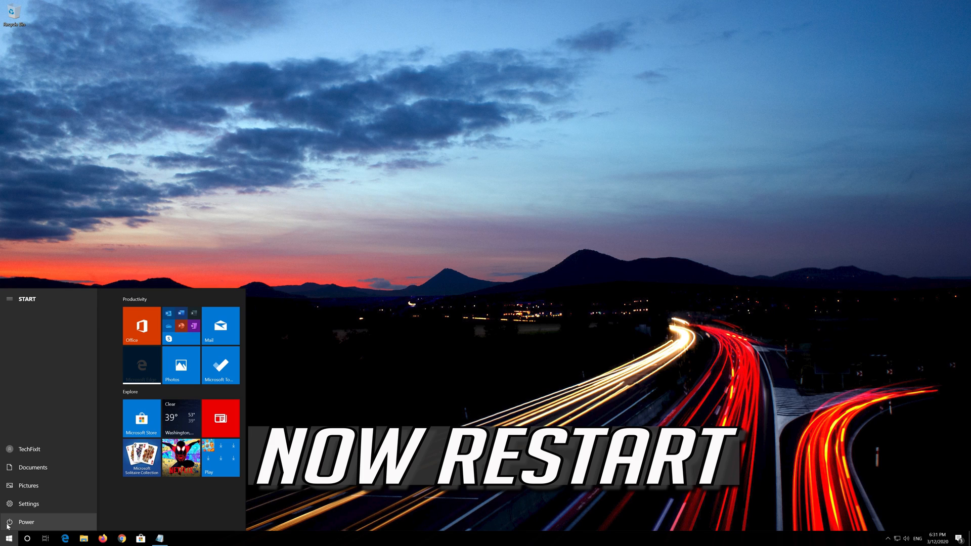
{"action": "left_click", "coordinate": [26, 521]}
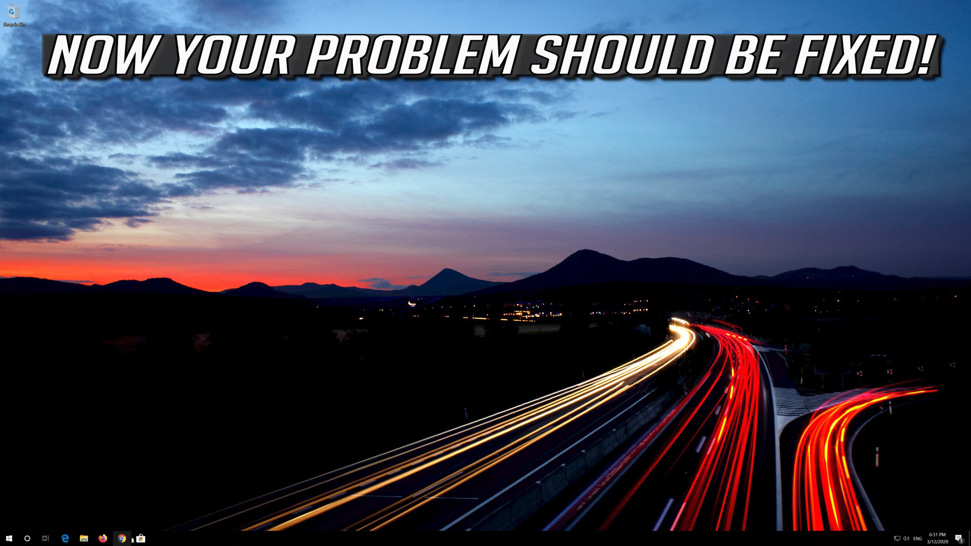
{"action": "left_click", "coordinate": [140, 537]}
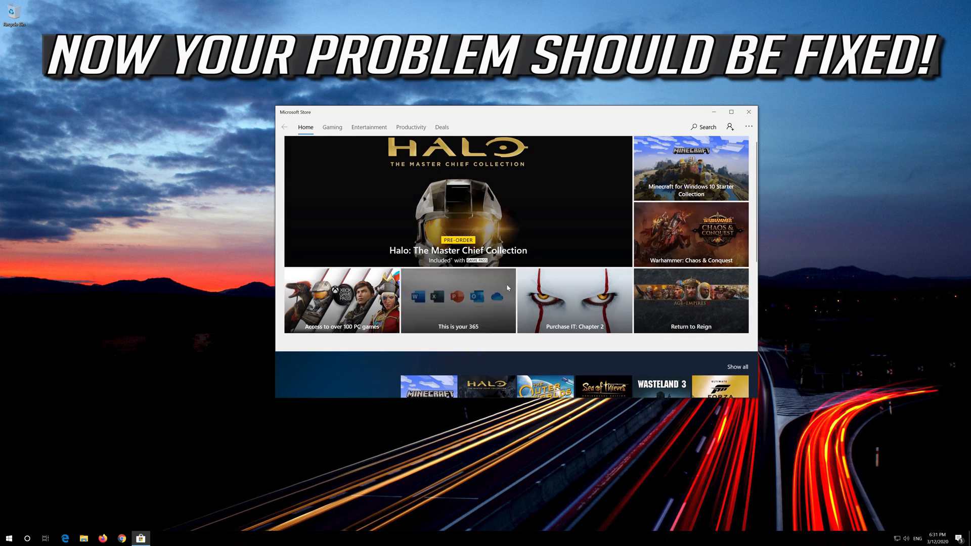
{"action": "left_click", "coordinate": [748, 112]}
{"action": "type", "text": "control"}
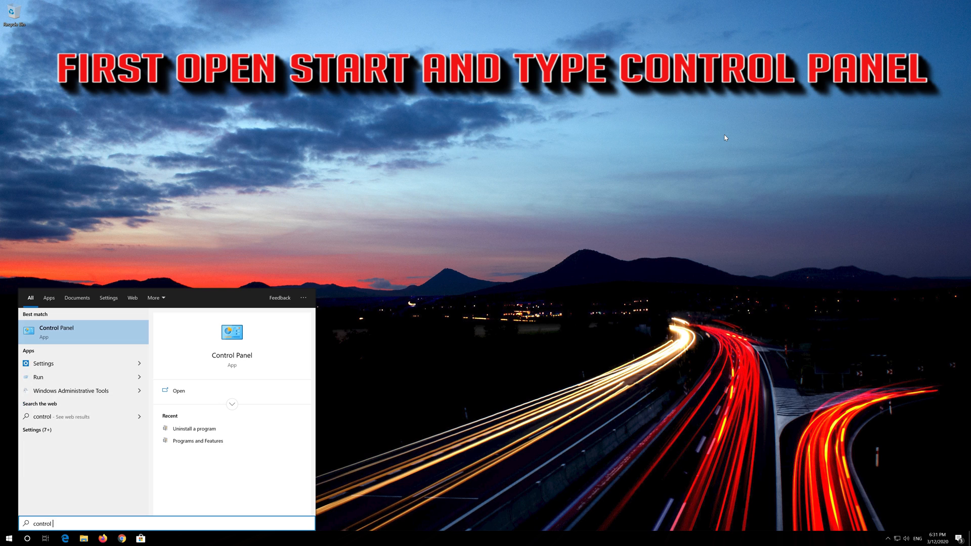
Step: Launch Control Panel from Start search and navigate through Network and Internet to Network and Sharing Center
{"action": "type", "text": "panel"}
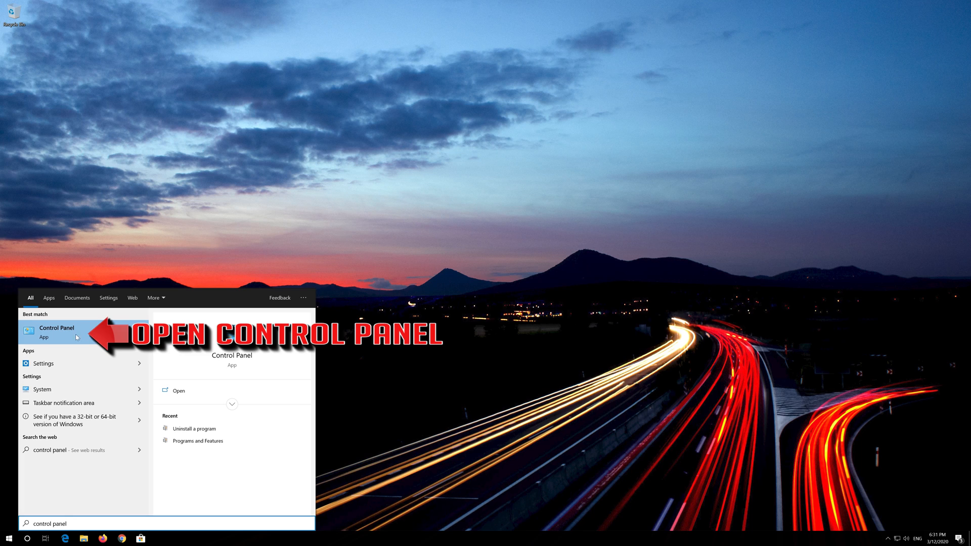
{"action": "left_click", "coordinate": [57, 333]}
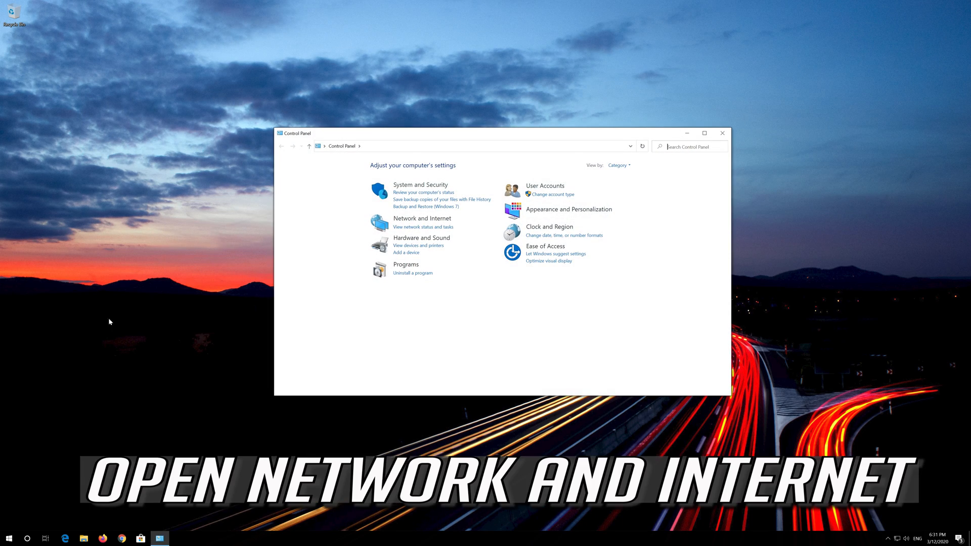
{"action": "mouse_move", "coordinate": [421, 218]}
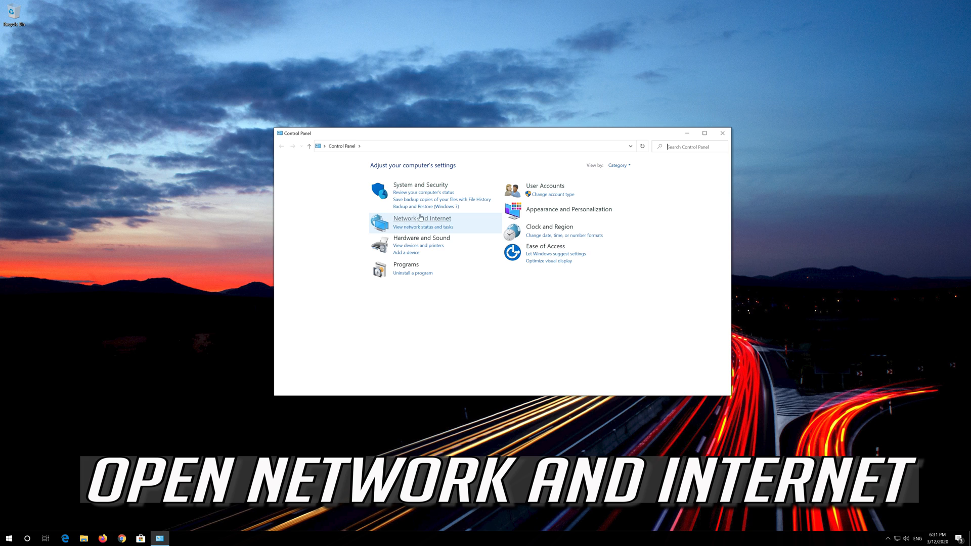
{"action": "mouse_move", "coordinate": [421, 218]}
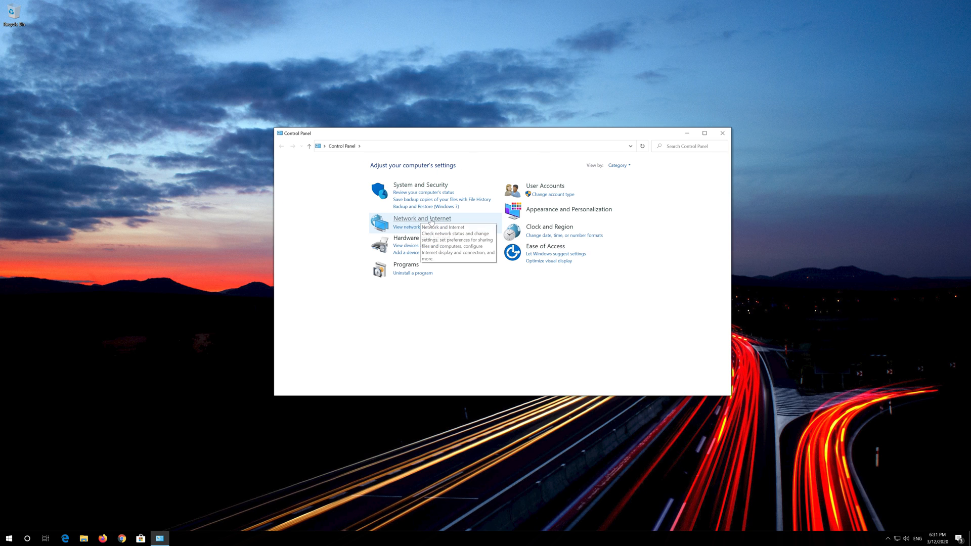
{"action": "left_click", "coordinate": [421, 218]}
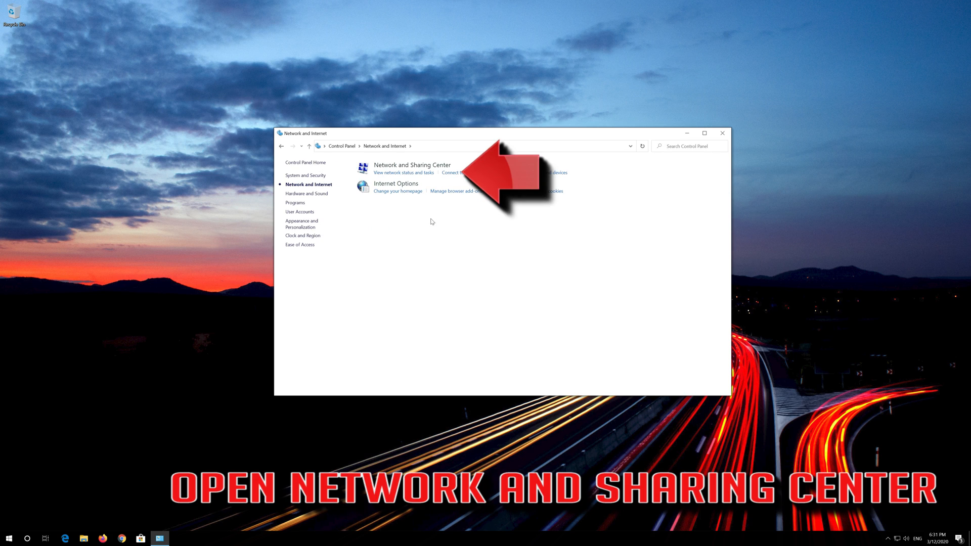
{"action": "mouse_move", "coordinate": [412, 164]}
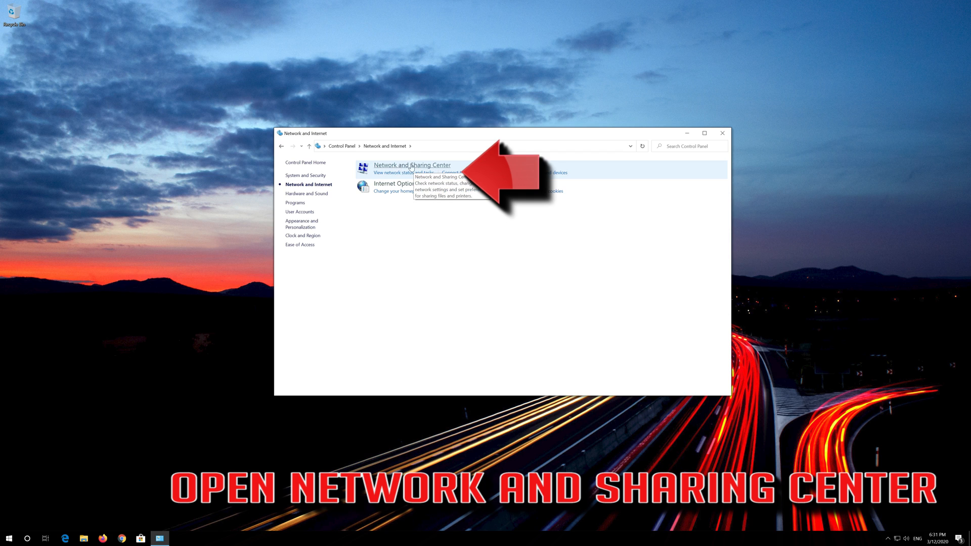
{"action": "left_click", "coordinate": [411, 165]}
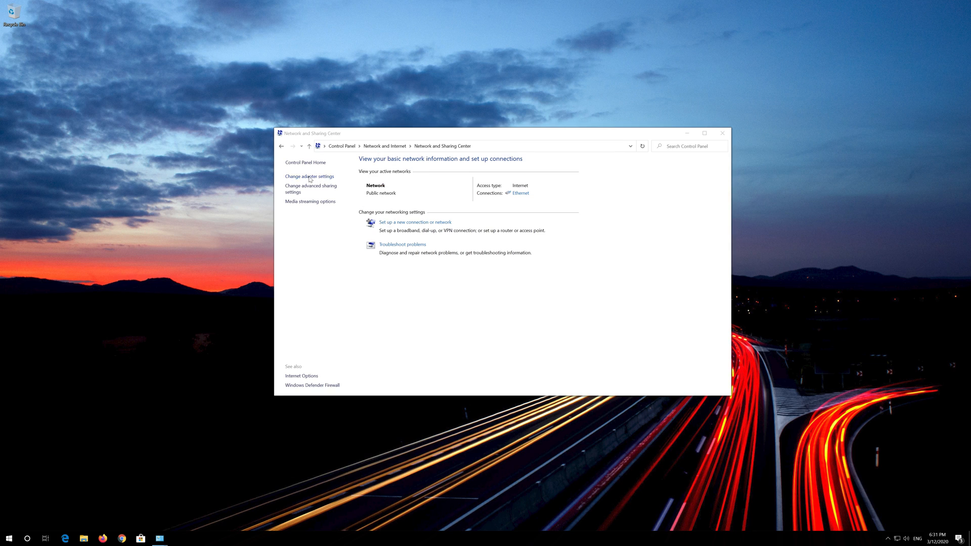
Step: Show the adapter list, reach Ethernet Properties and highlight Internet Protocol Version 4 (TCP/IPv4)
{"action": "left_click", "coordinate": [309, 176]}
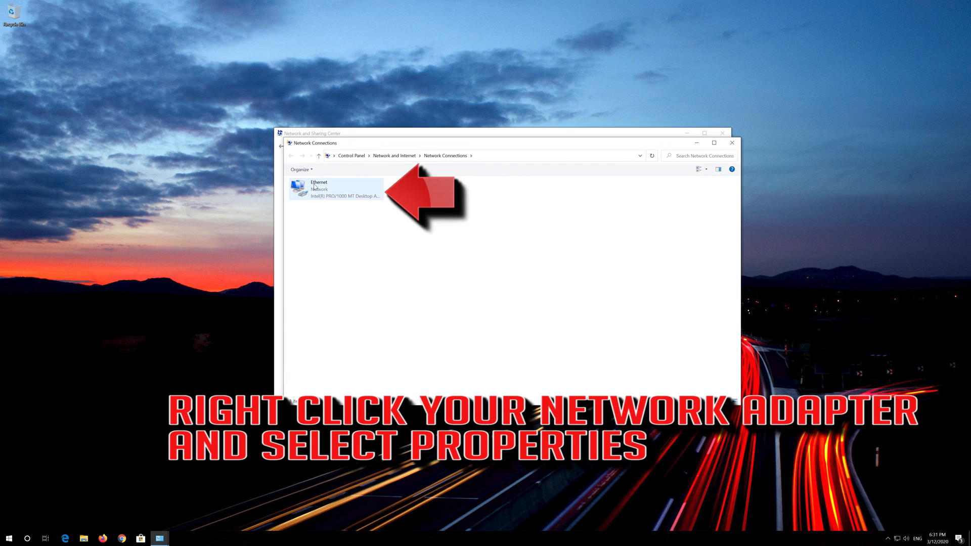
{"action": "left_click", "coordinate": [336, 189]}
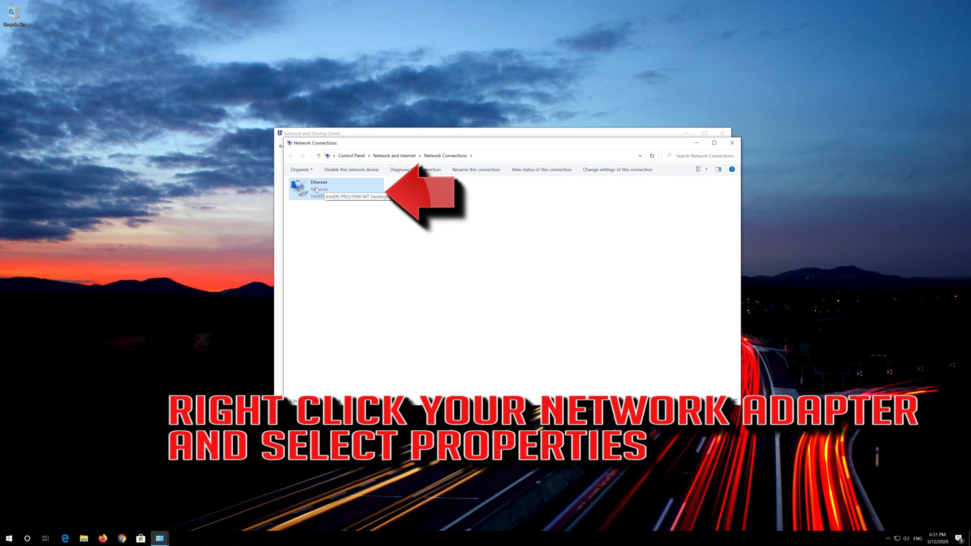
{"action": "right_click", "coordinate": [318, 189]}
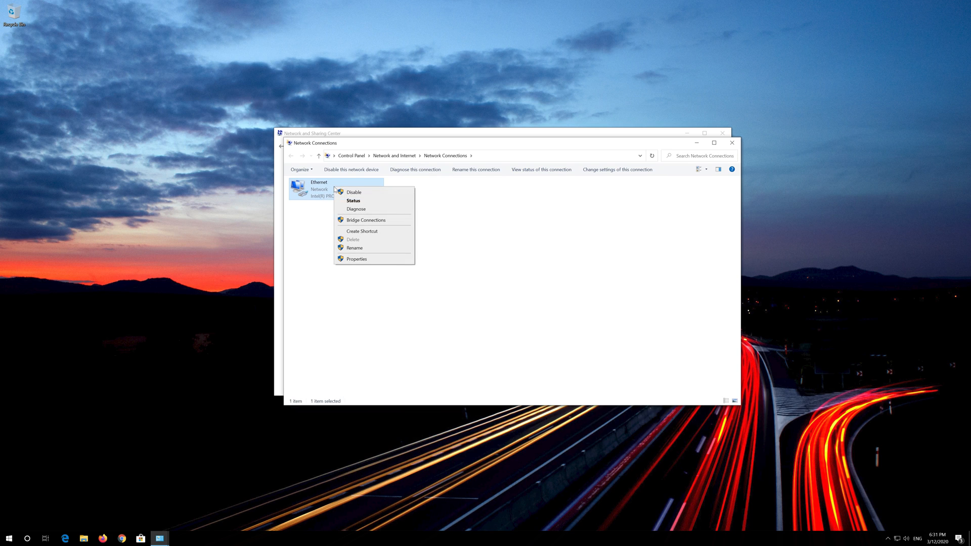
{"action": "mouse_move", "coordinate": [356, 259]}
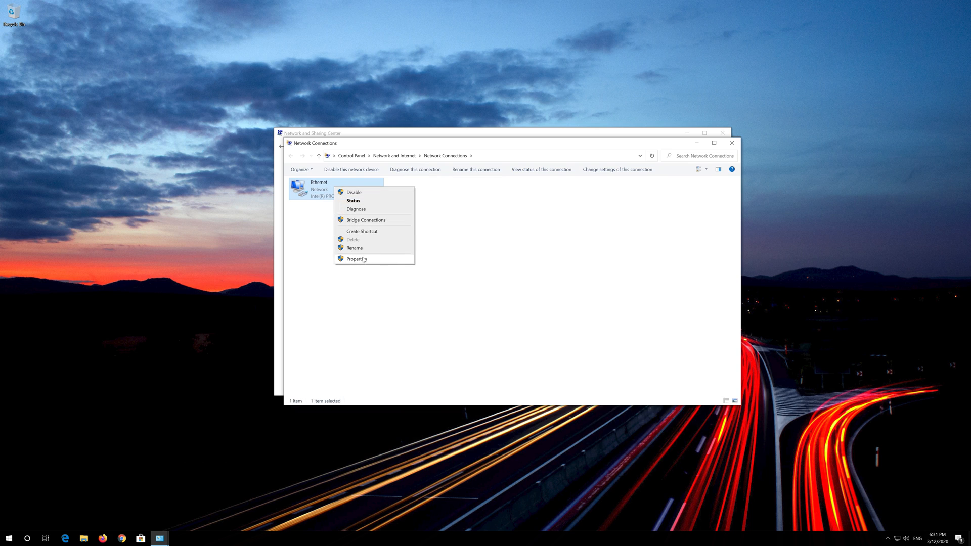
{"action": "left_click", "coordinate": [355, 259]}
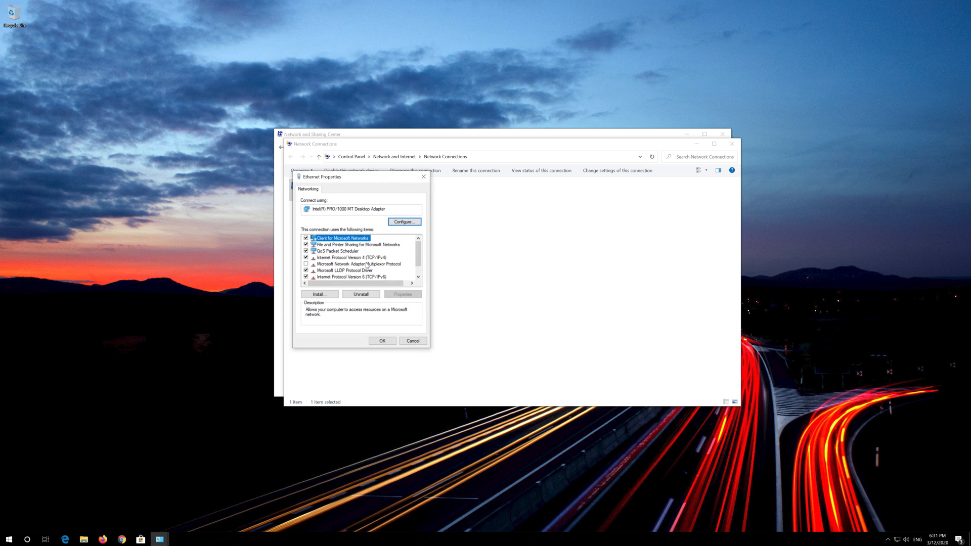
{"action": "left_click_drag", "start_coordinate": [321, 176], "coordinate": [498, 183]}
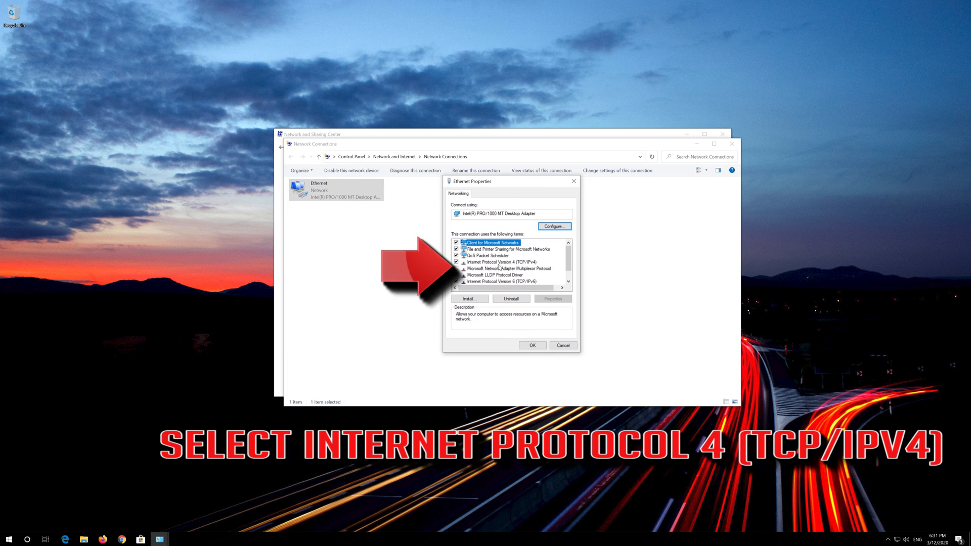
{"action": "left_click", "coordinate": [497, 261]}
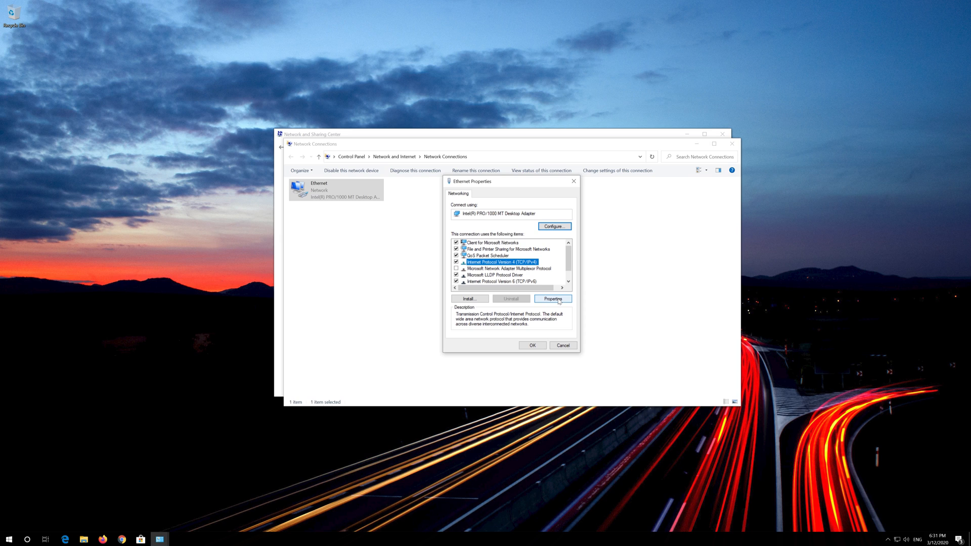
Step: Enter manual IPv4 DNS servers 1.1.1.1 and 1.0.0.1 for Ethernet and confirm with OK
{"action": "left_click", "coordinate": [552, 298]}
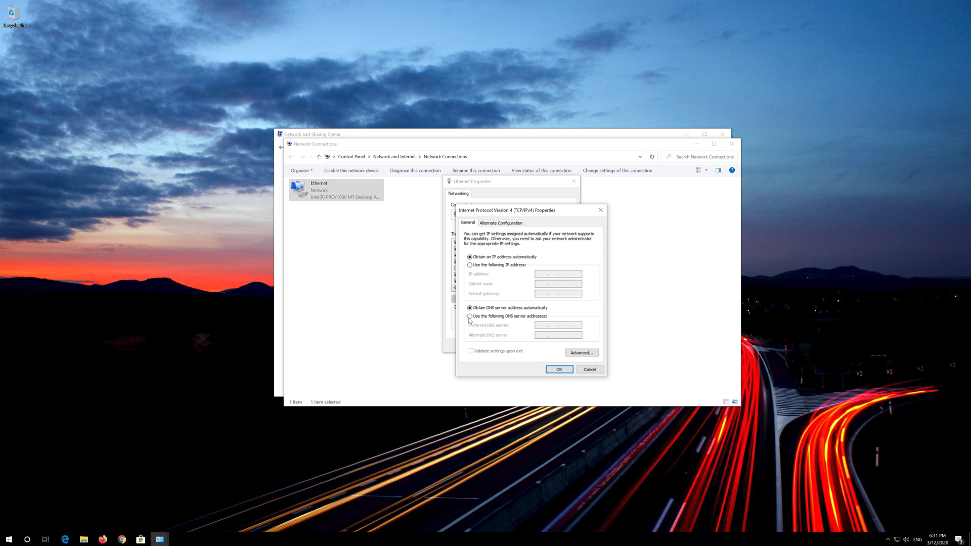
{"action": "left_click", "coordinate": [470, 316]}
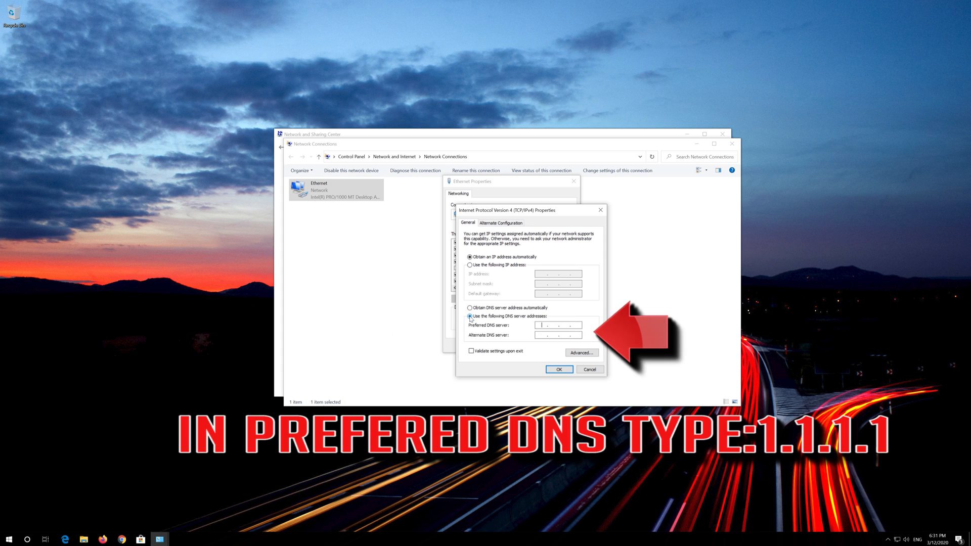
{"action": "left_click", "coordinate": [554, 324]}
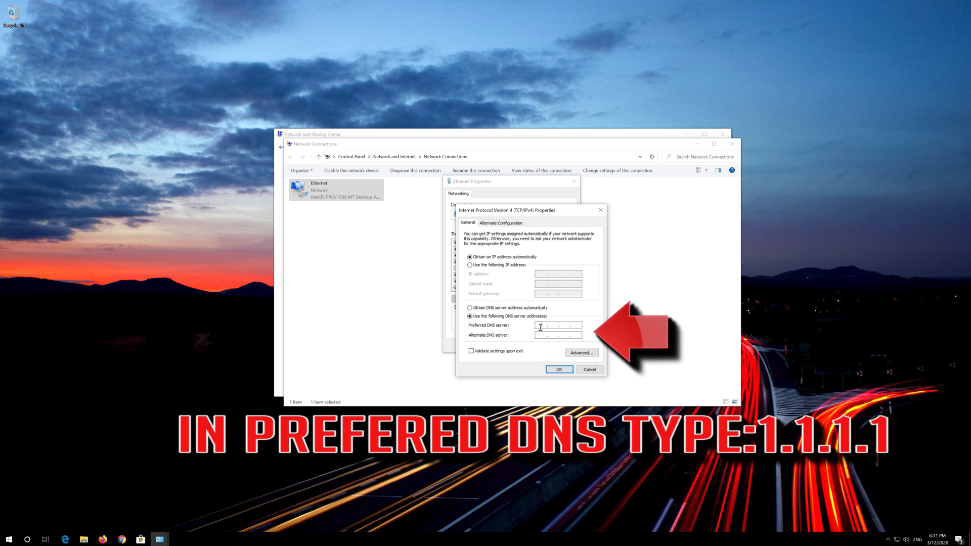
{"action": "type", "text": "1. . ."}
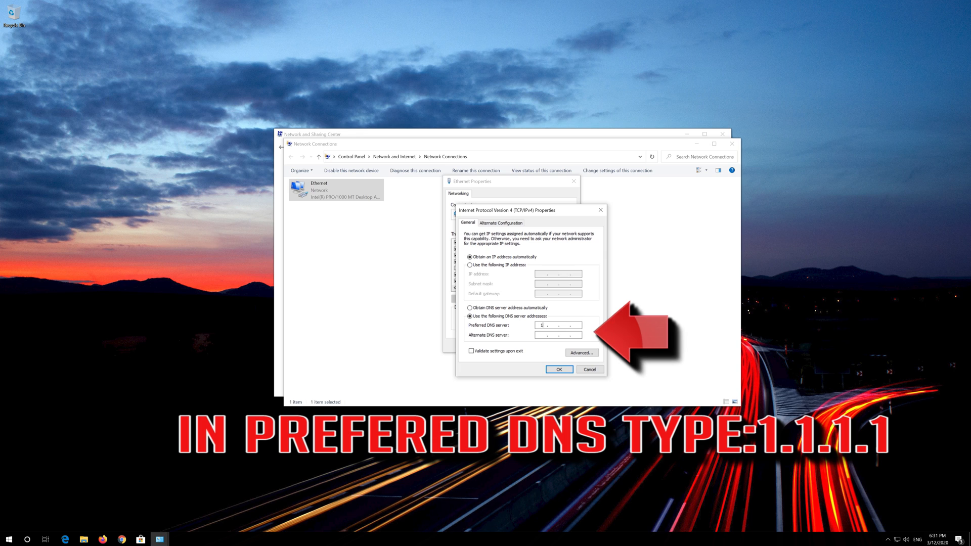
{"action": "type", "text": "1"}
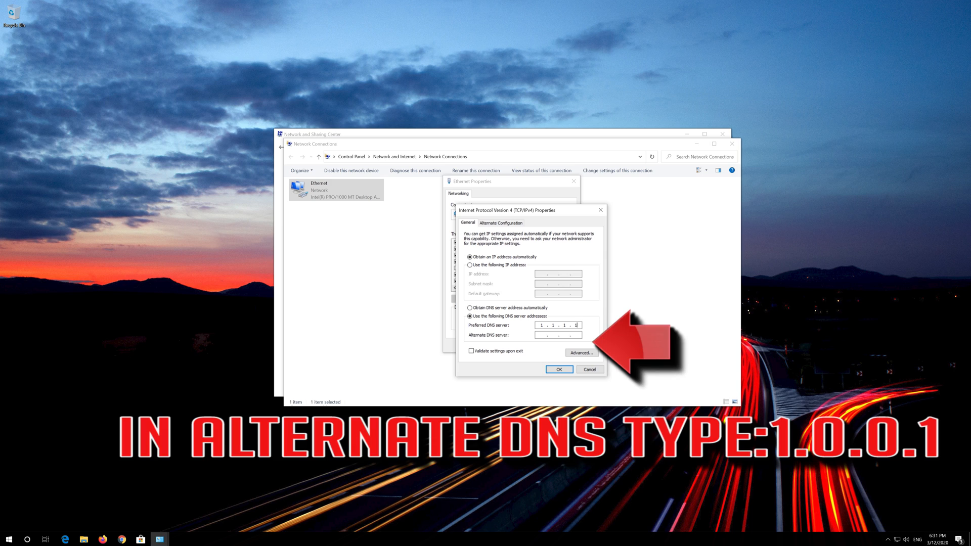
{"action": "mouse_move", "coordinate": [488, 338]}
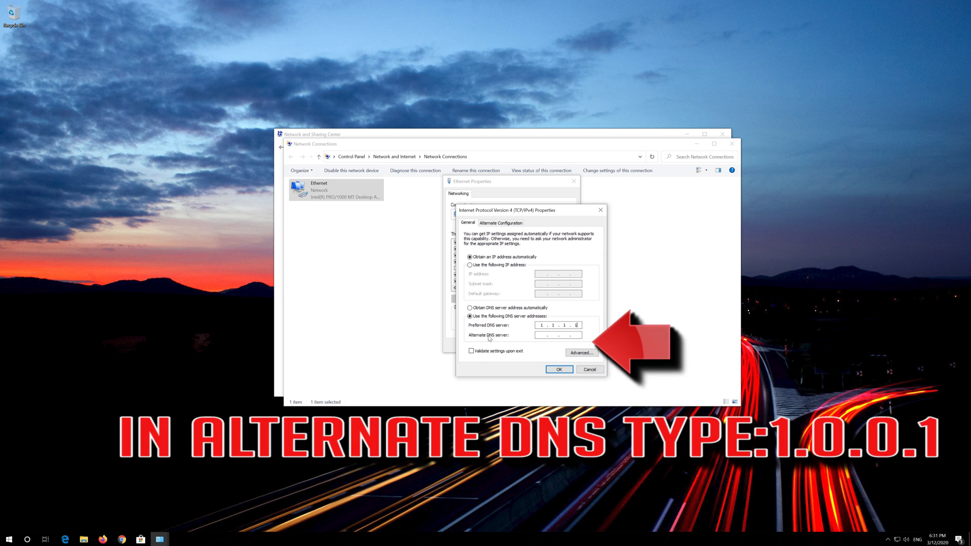
{"action": "type", "text": "1 . 0 . 0 . 1"}
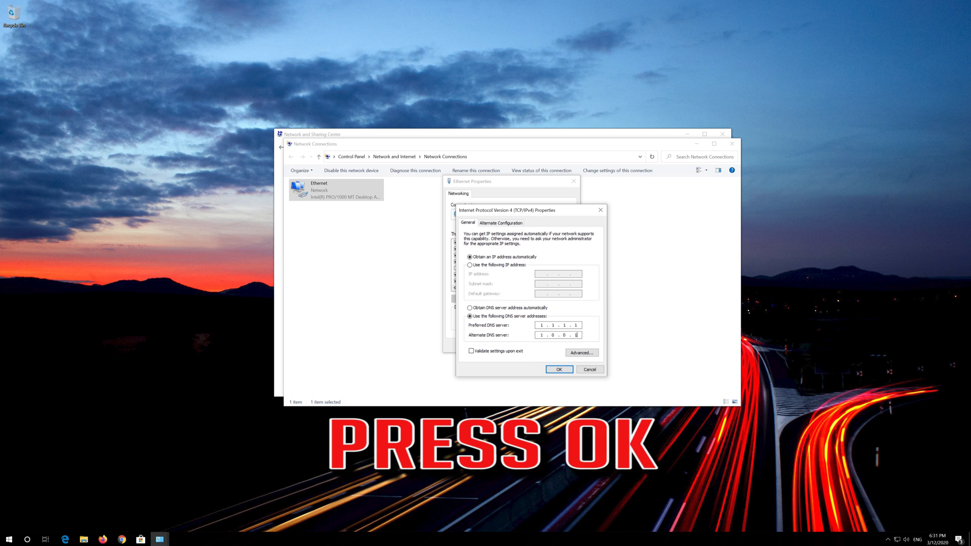
{"action": "left_click", "coordinate": [558, 369]}
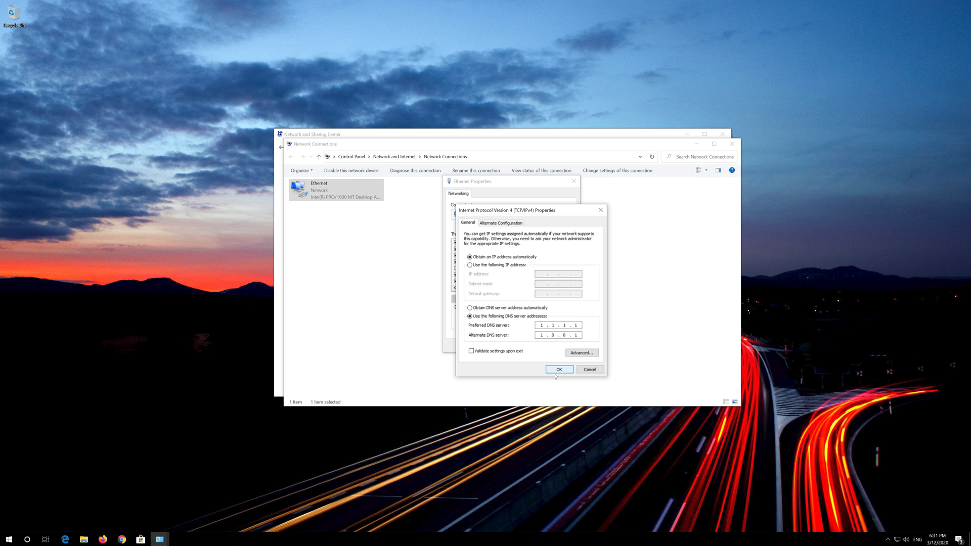
{"action": "left_click", "coordinate": [558, 369]}
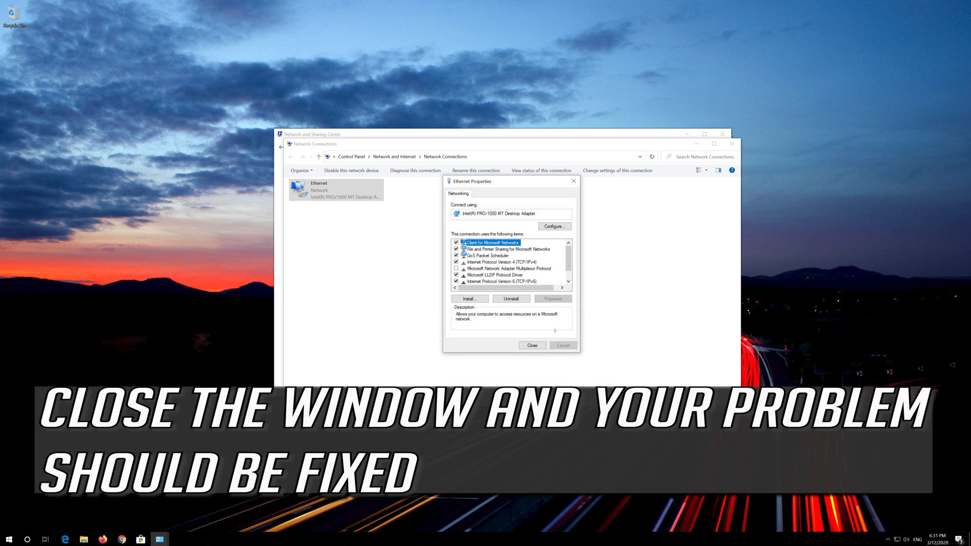